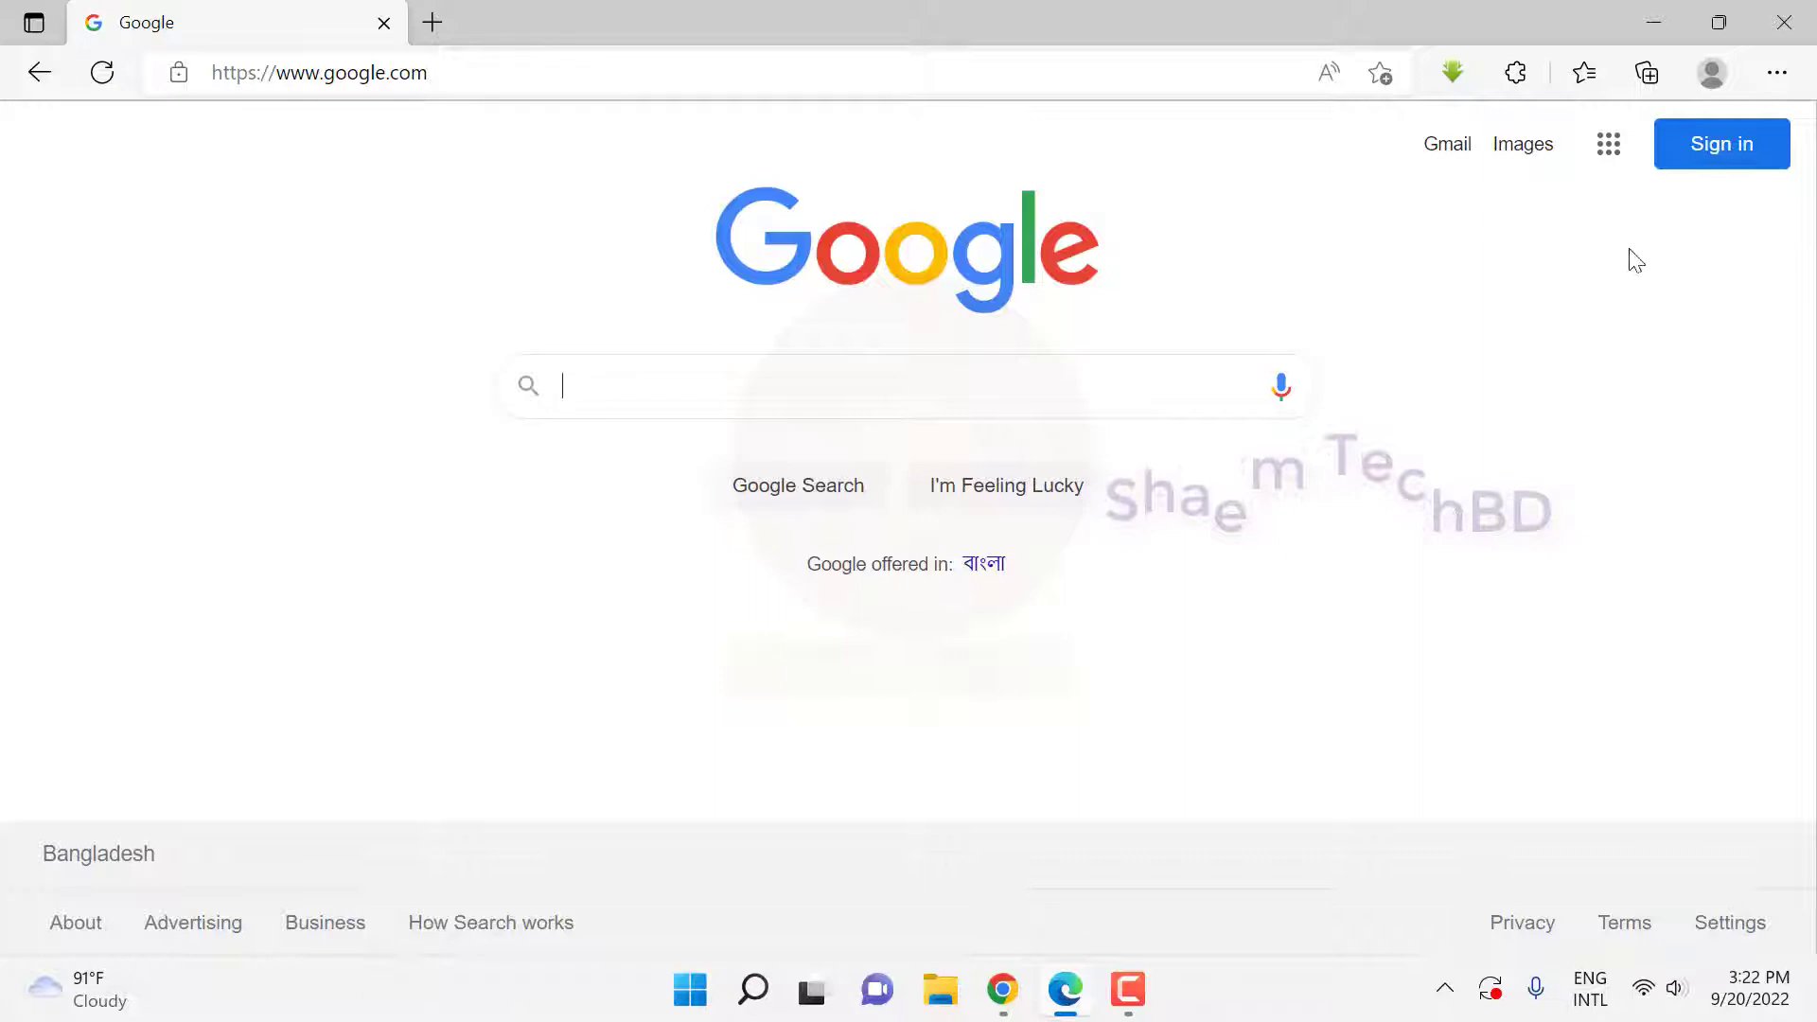
Start Google sign-in and fill the saved account email from the autofill suggestions
click(1721, 144)
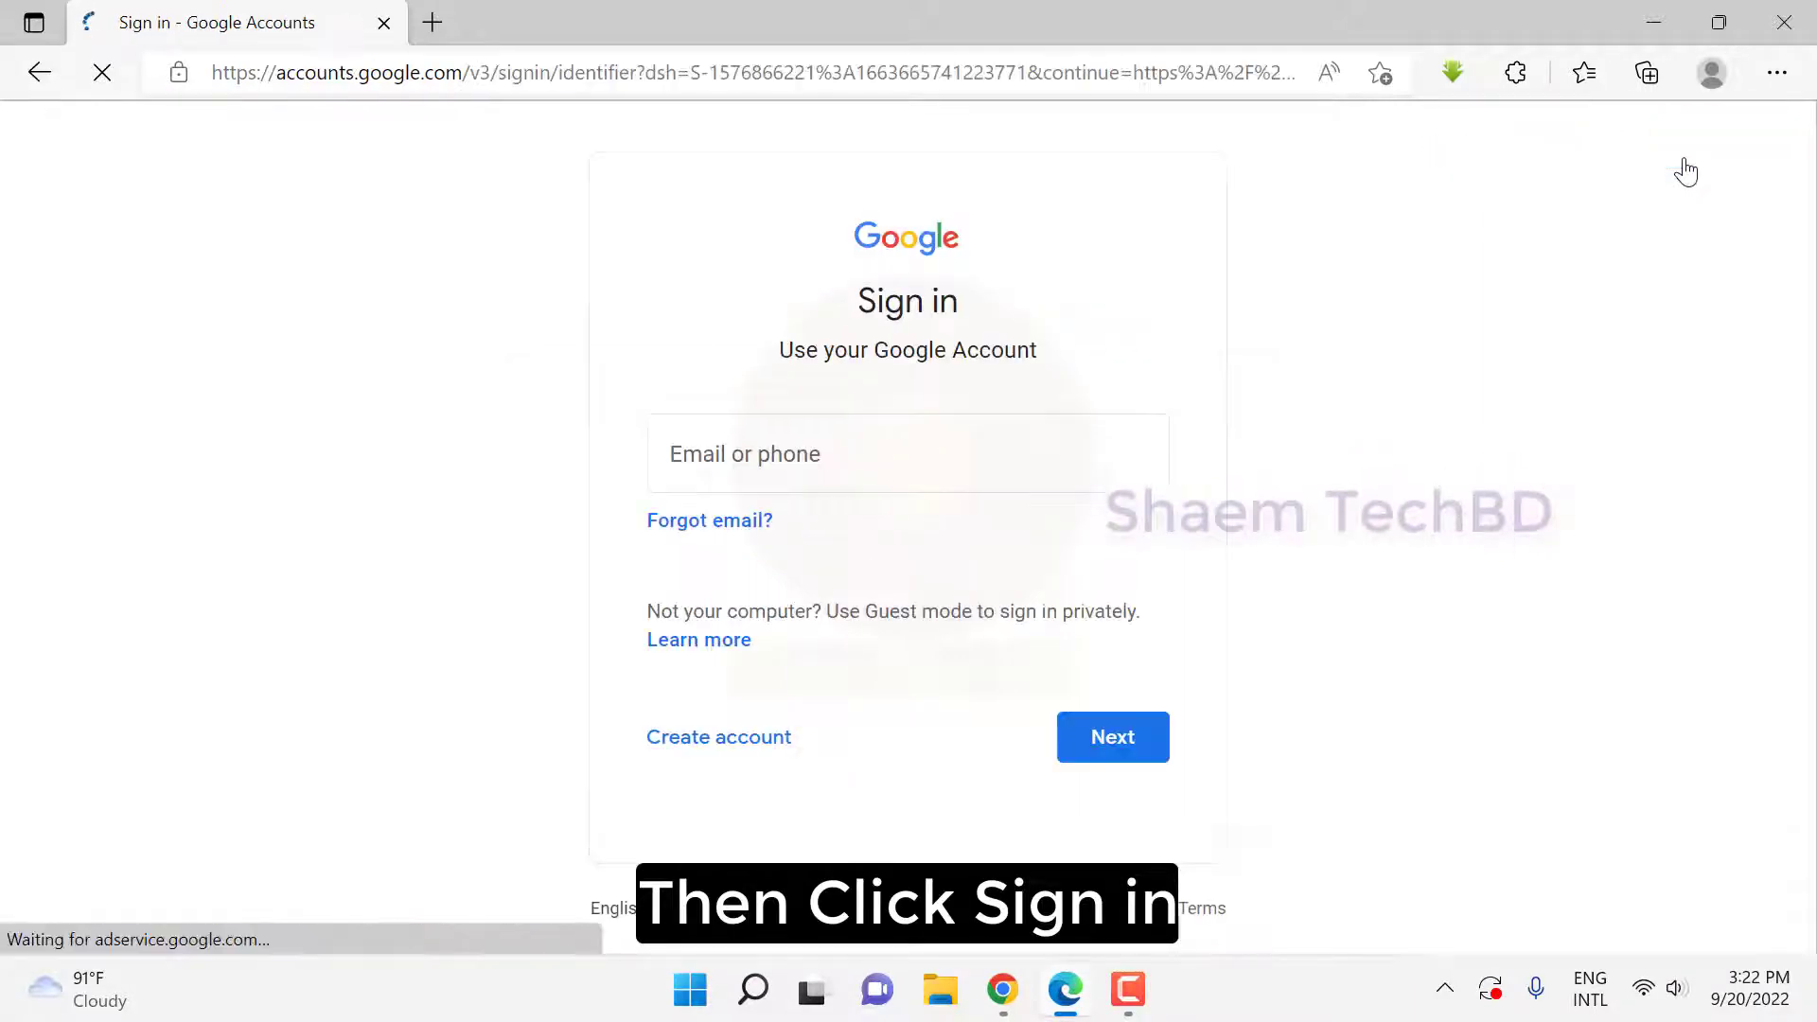
text(sh)
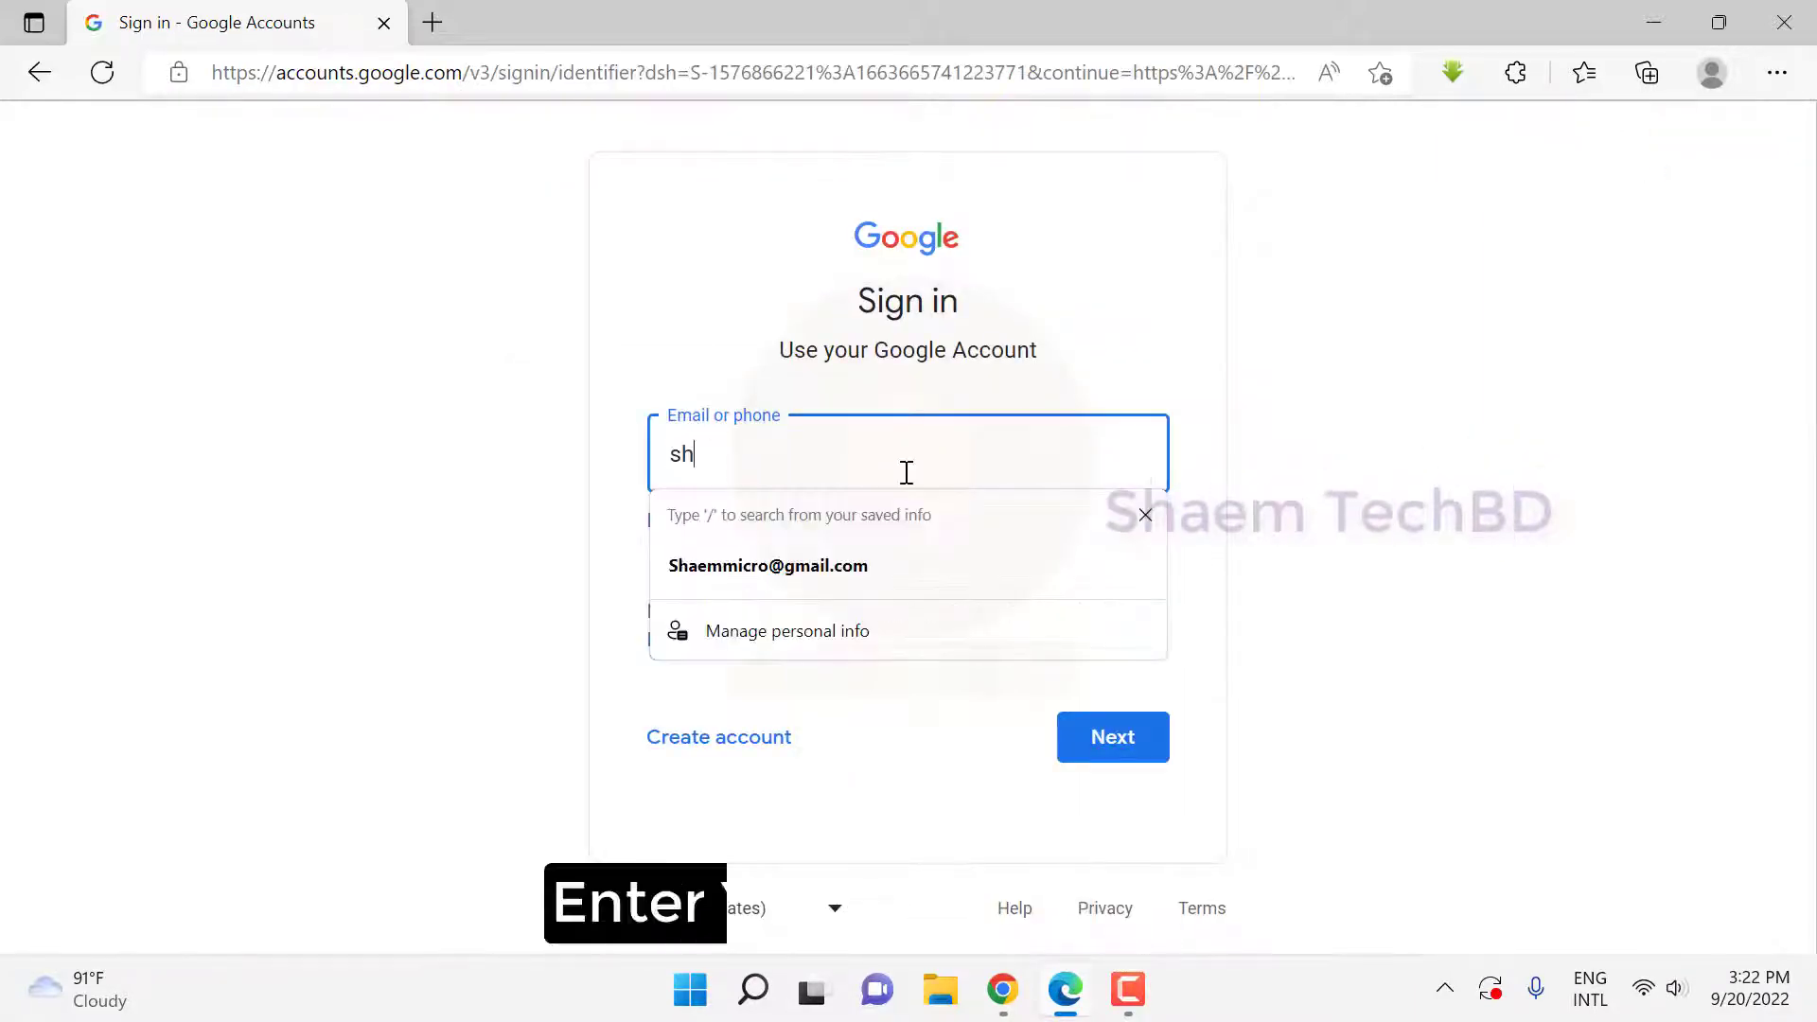
click(768, 565)
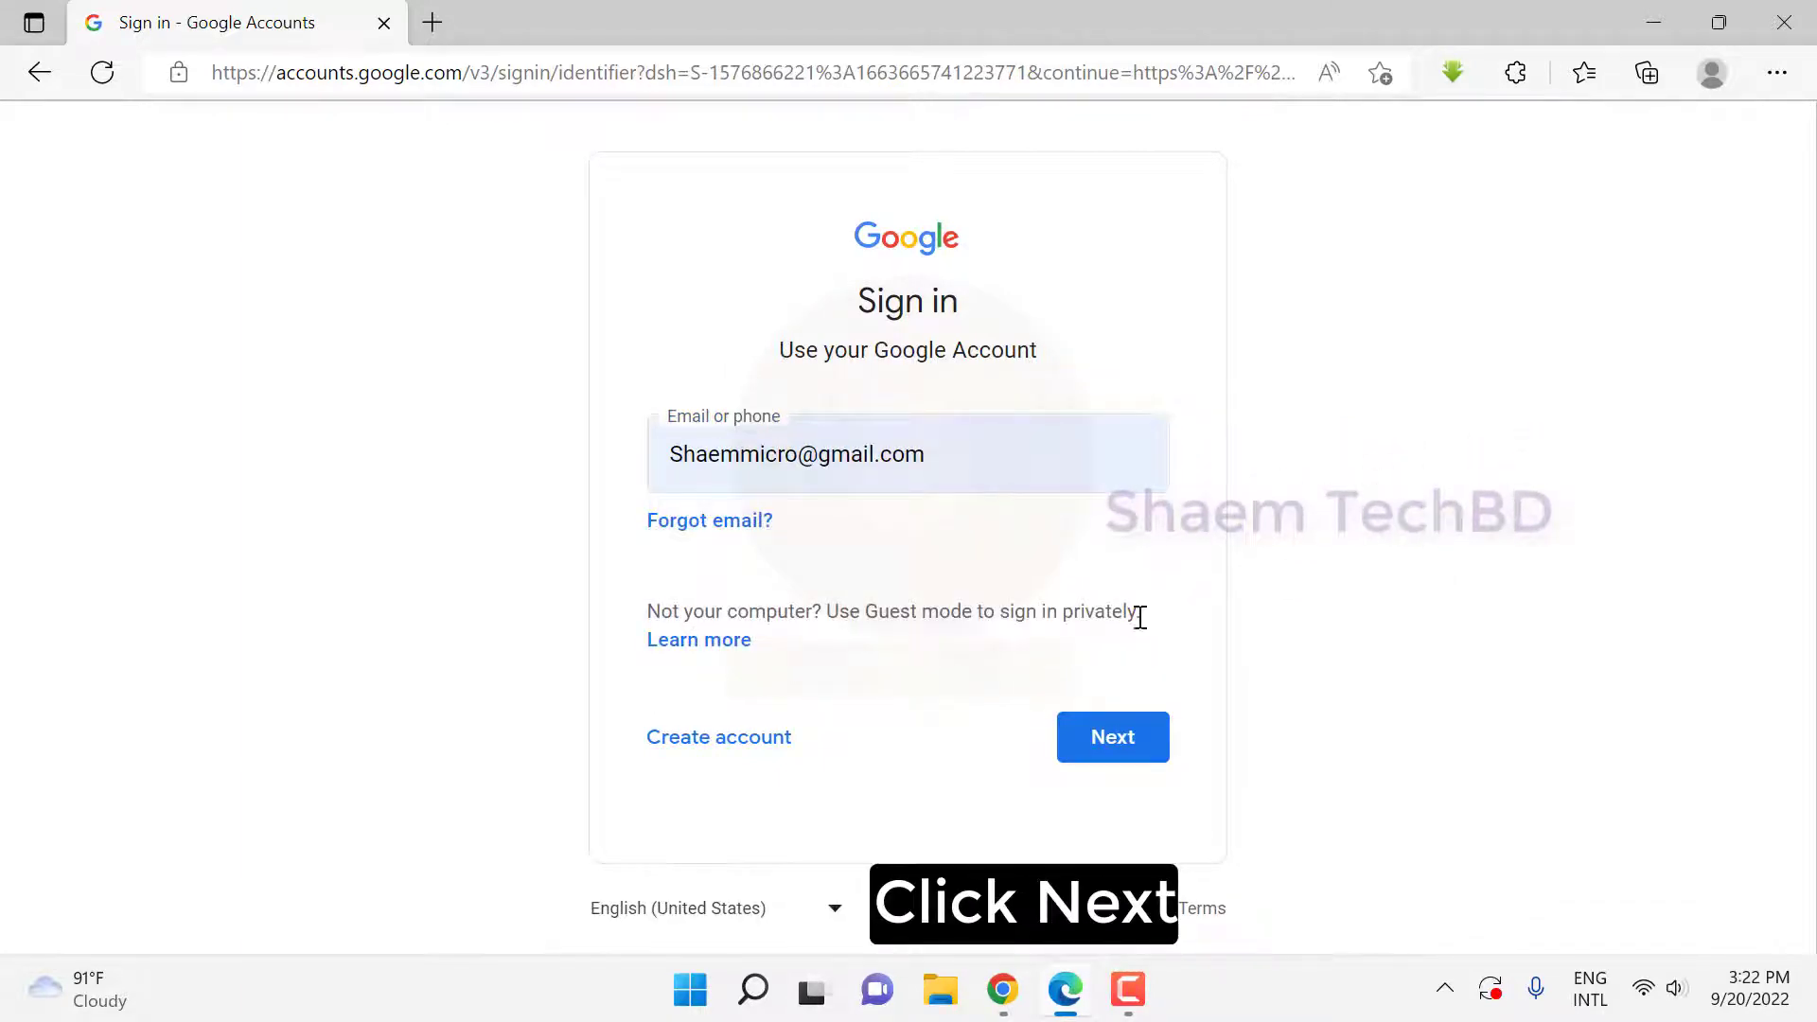
Submit the entered email address with Next to proceed to the password step
click(1112, 749)
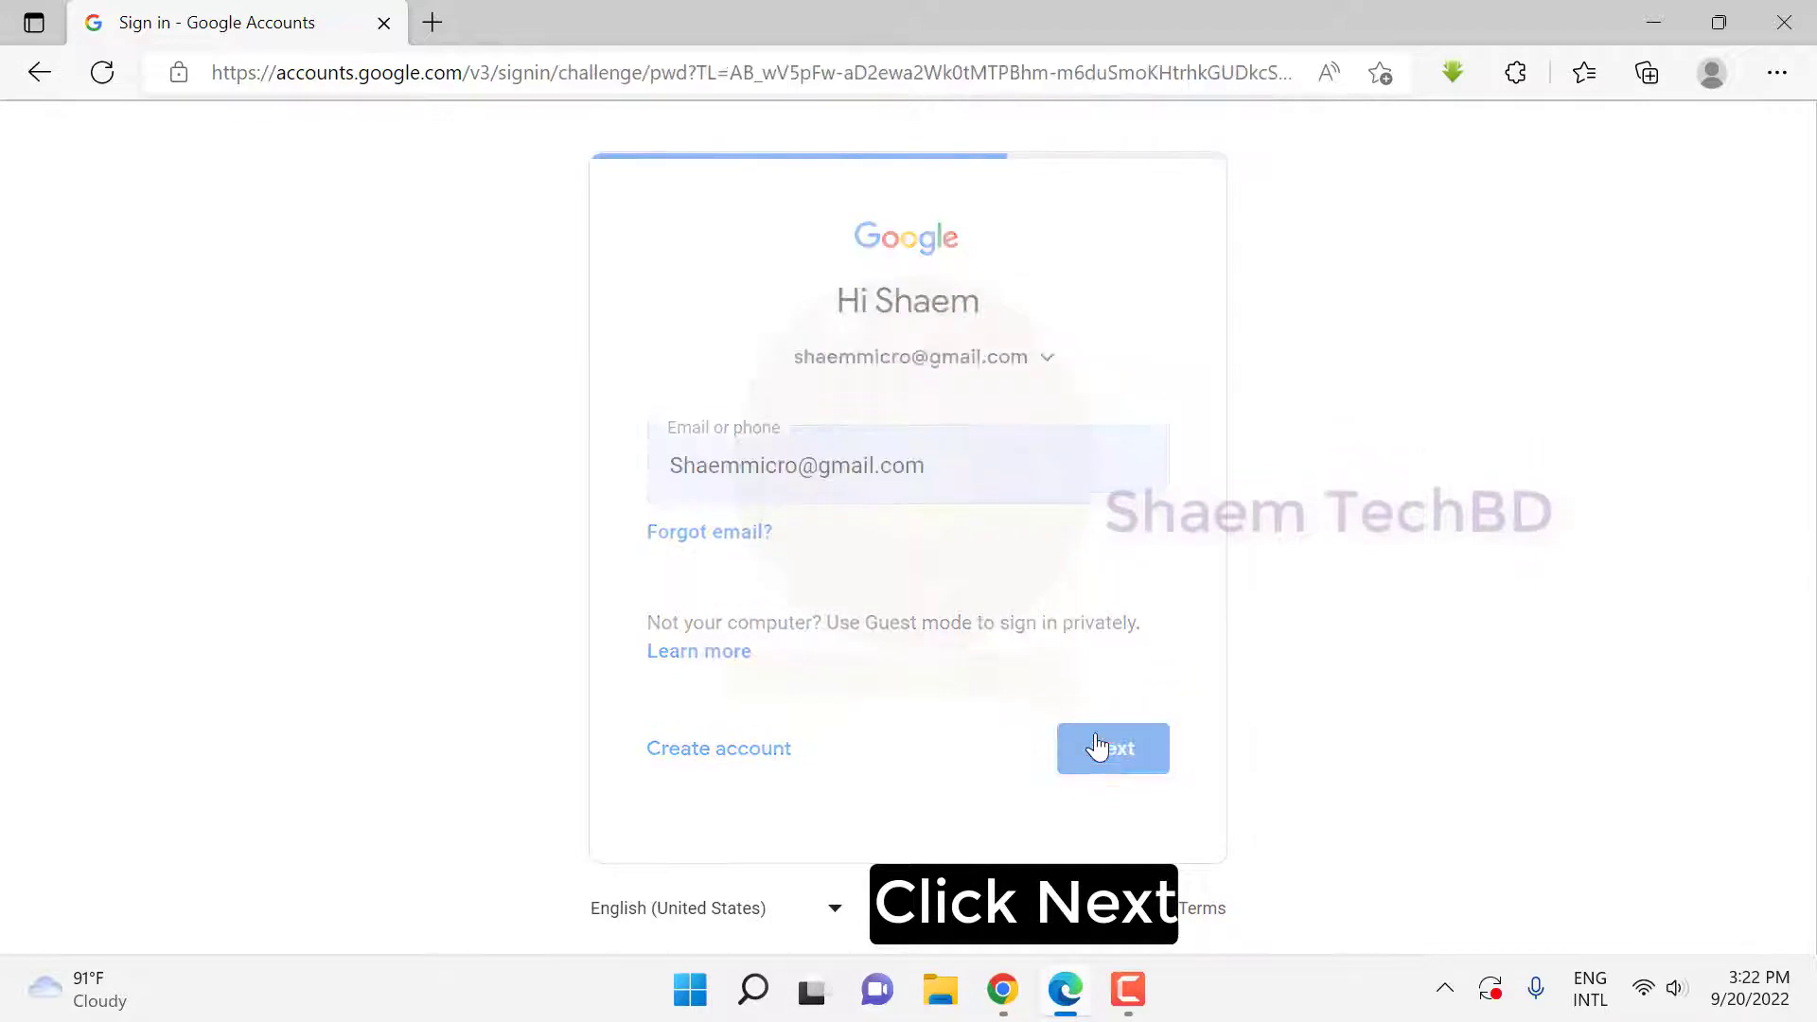
click(1113, 749)
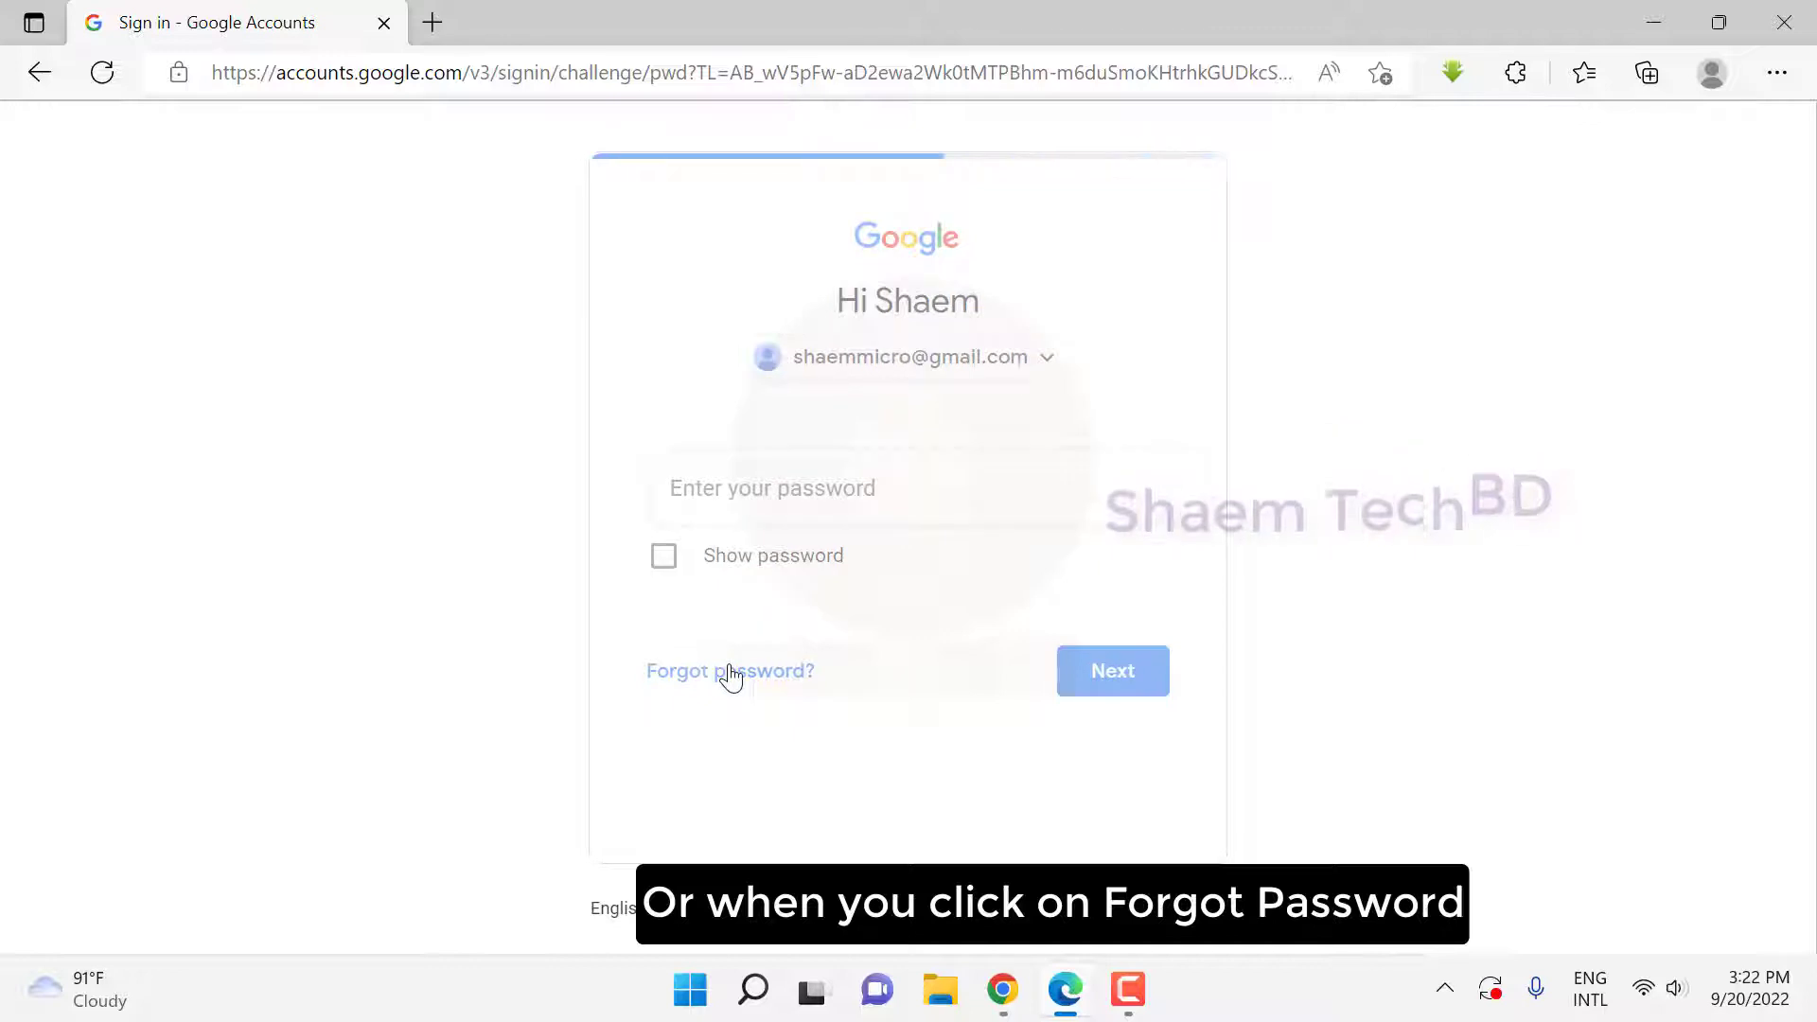
Choose Forgot password, skip the phone prompt and emailed code, then report no phone available
click(729, 670)
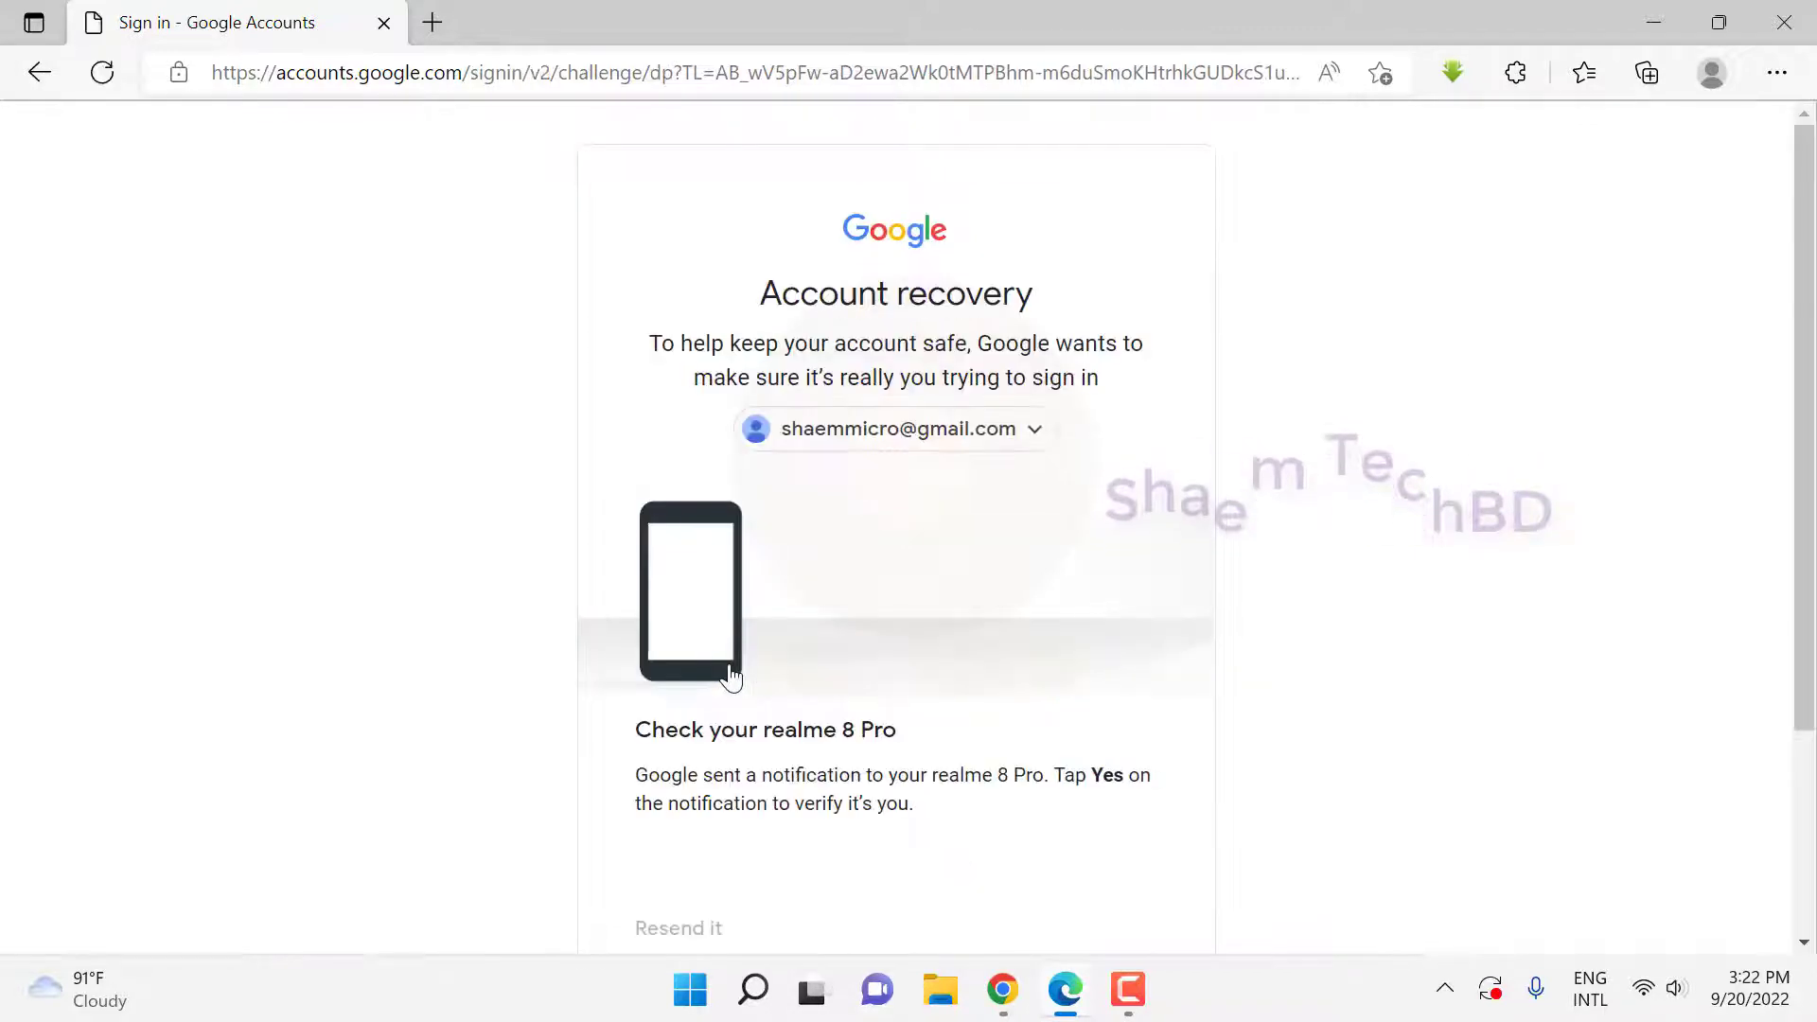
scroll(down, 3)
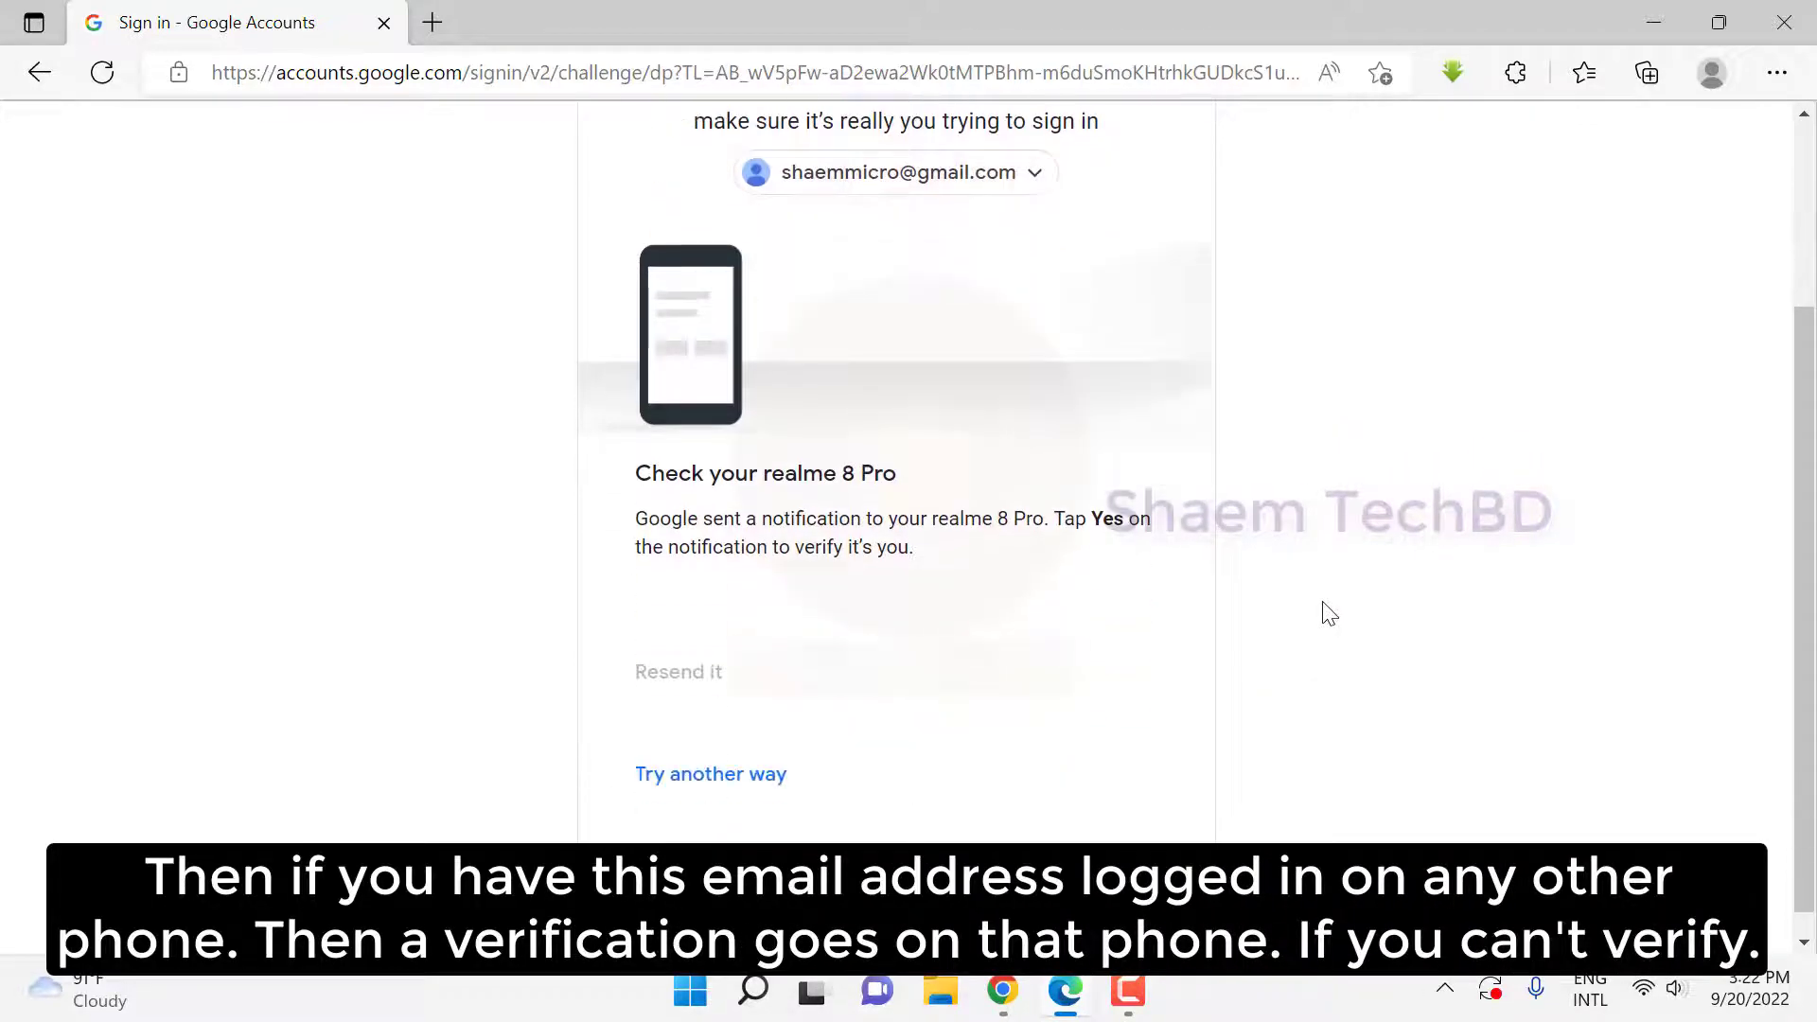
mouse_move(794, 634)
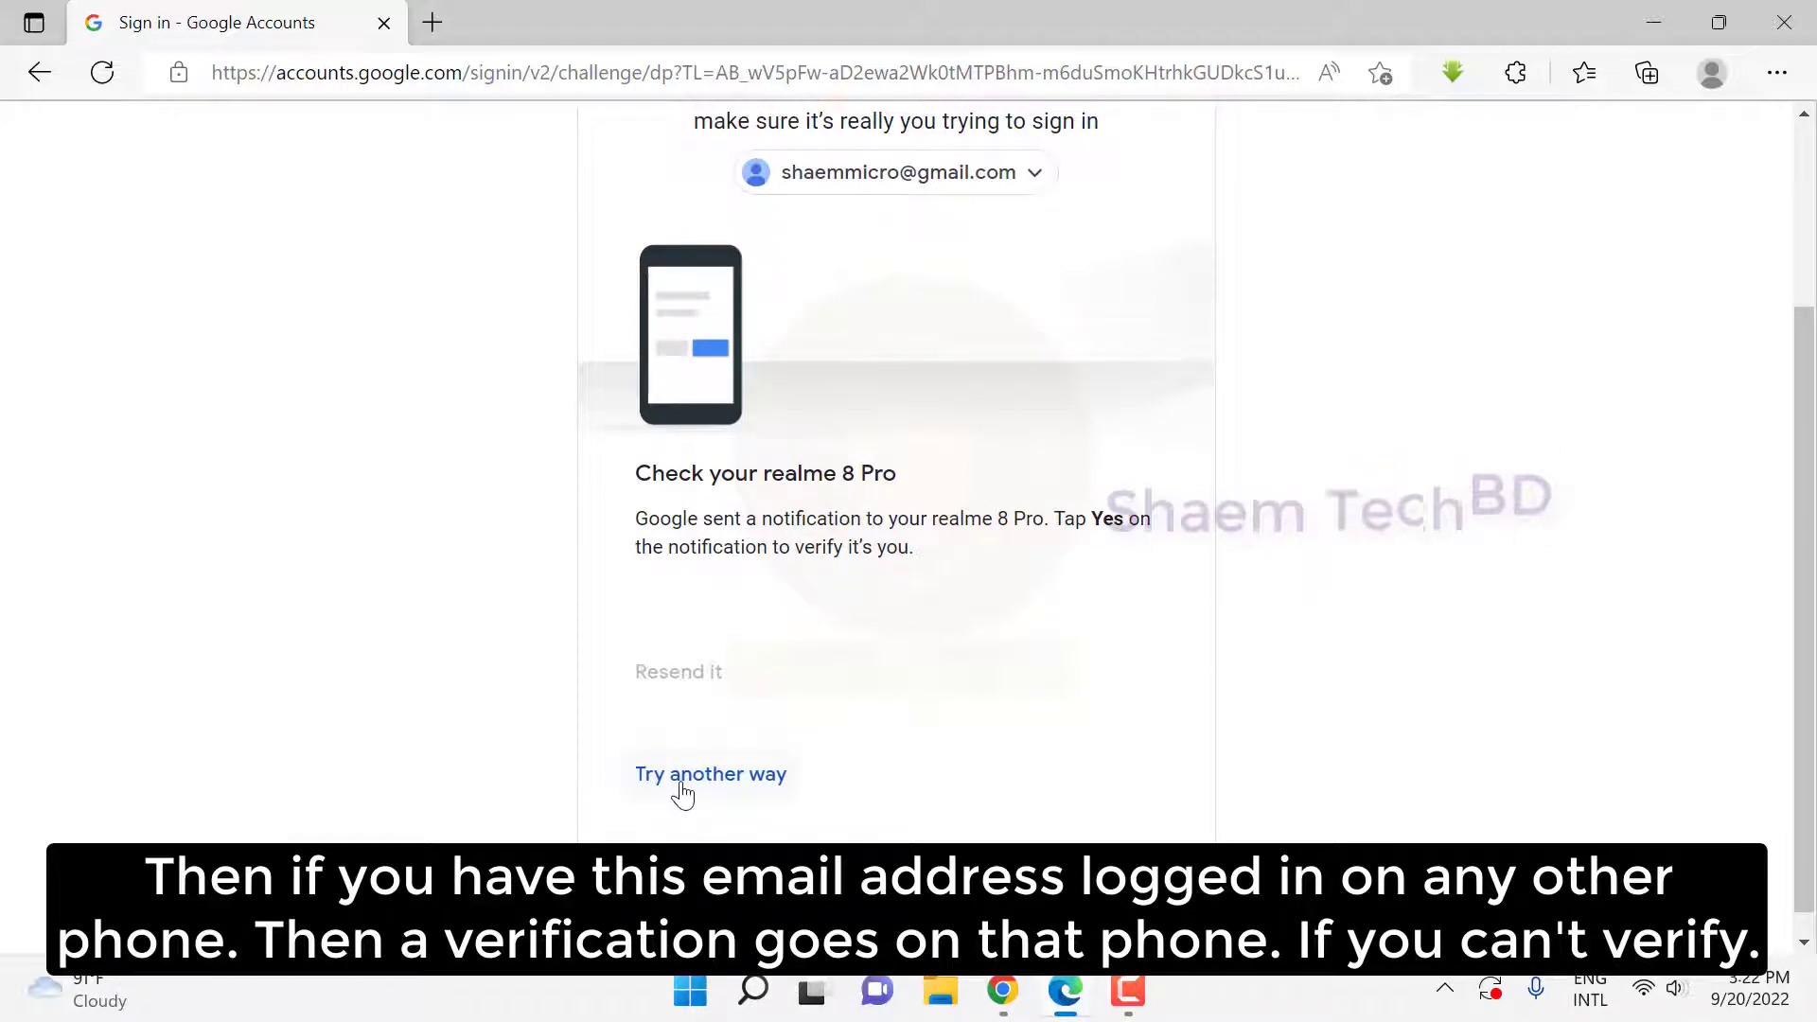
click(711, 774)
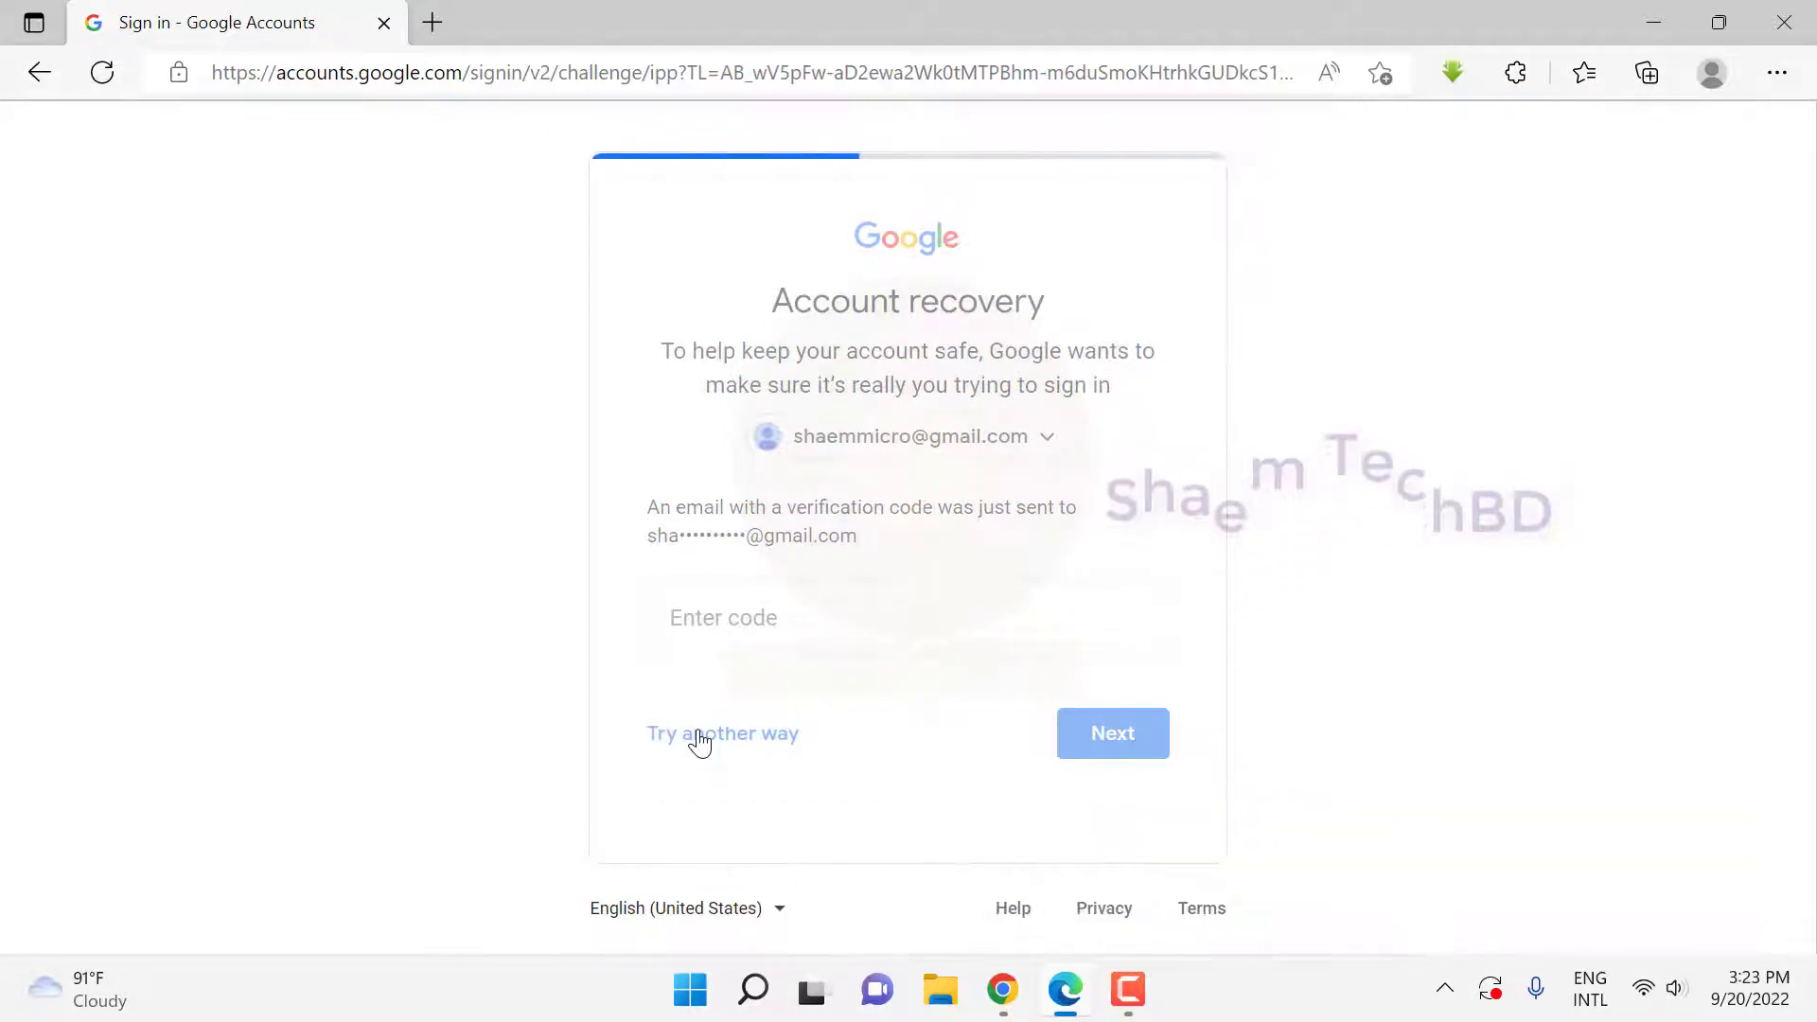
click(723, 734)
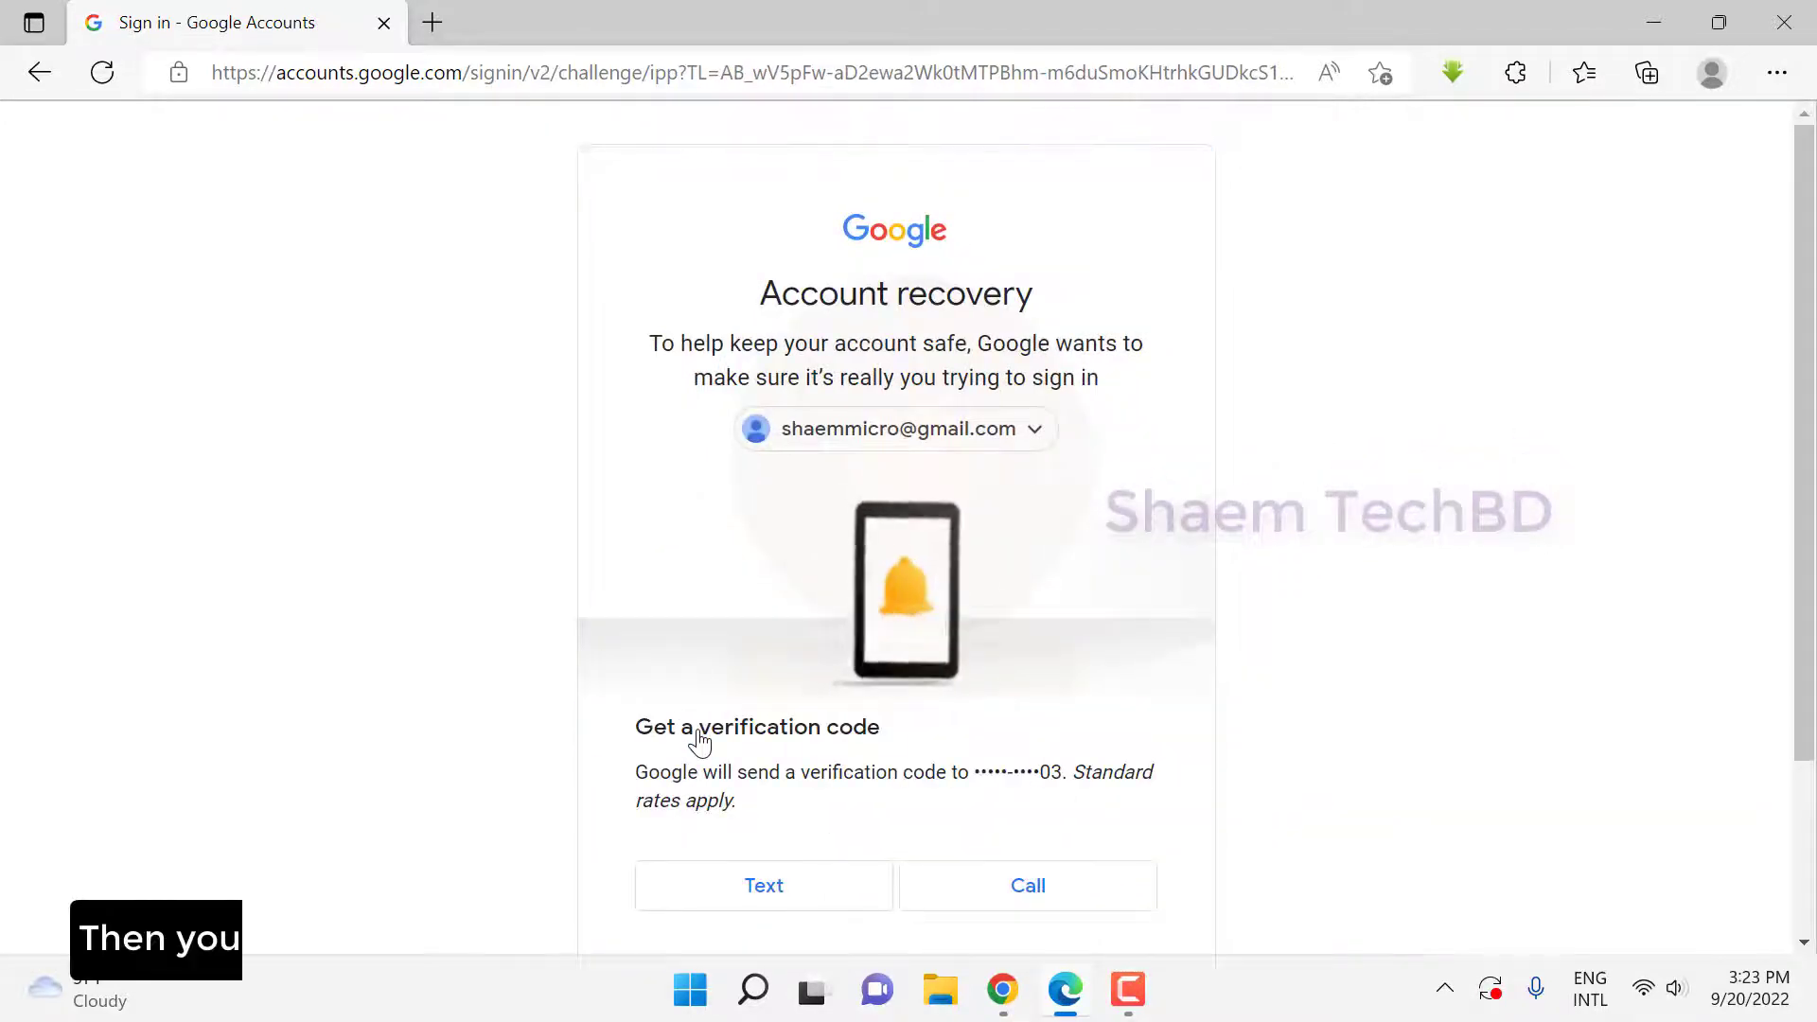
scroll(down, 3)
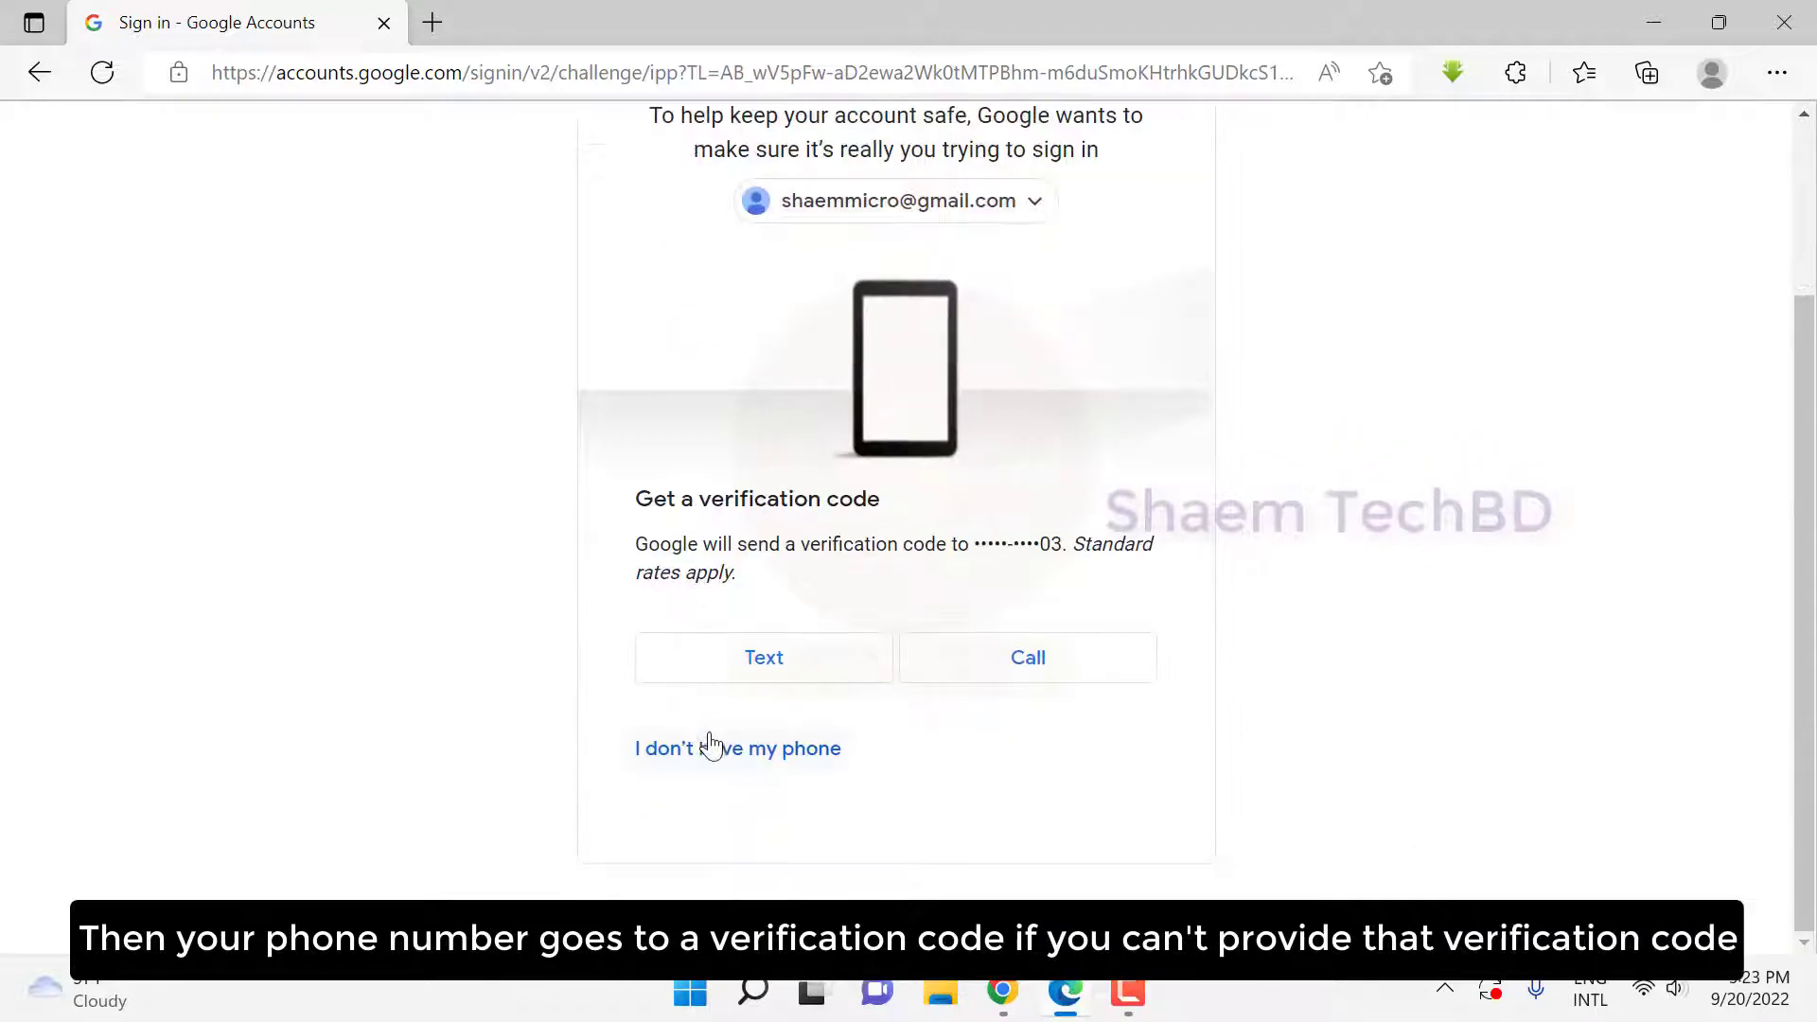
click(737, 748)
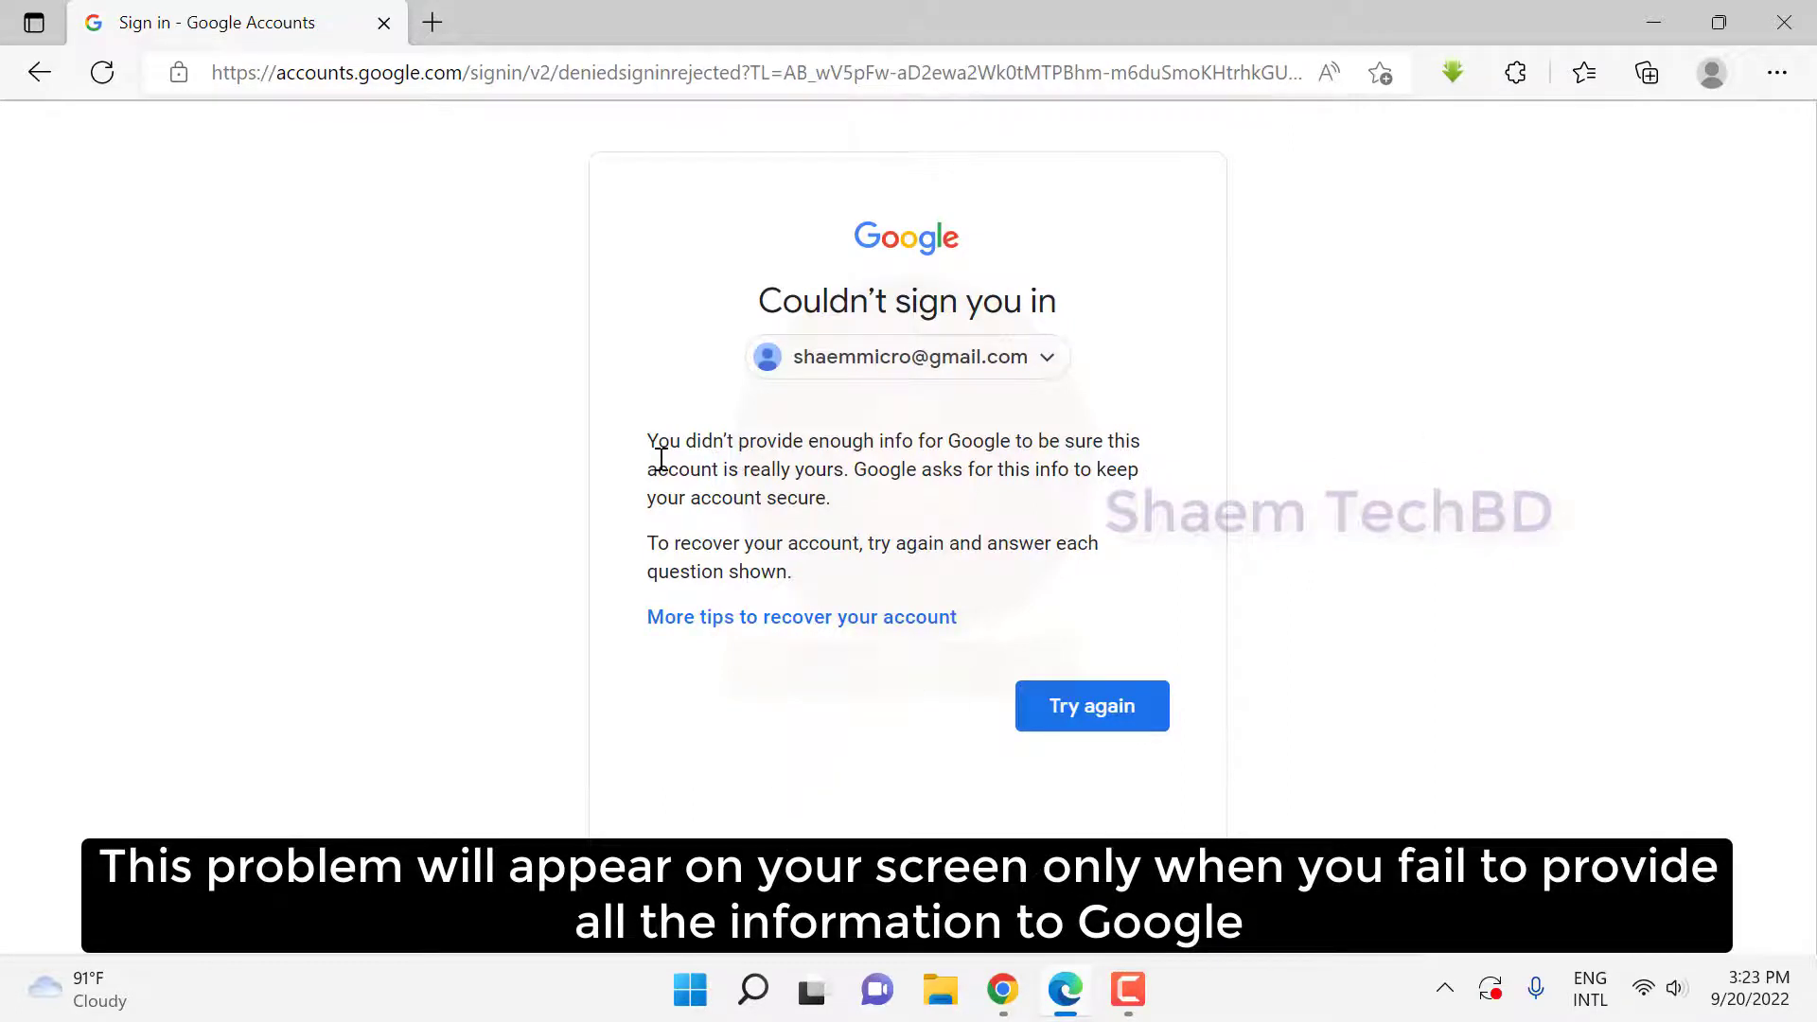
mouse_move(1097, 470)
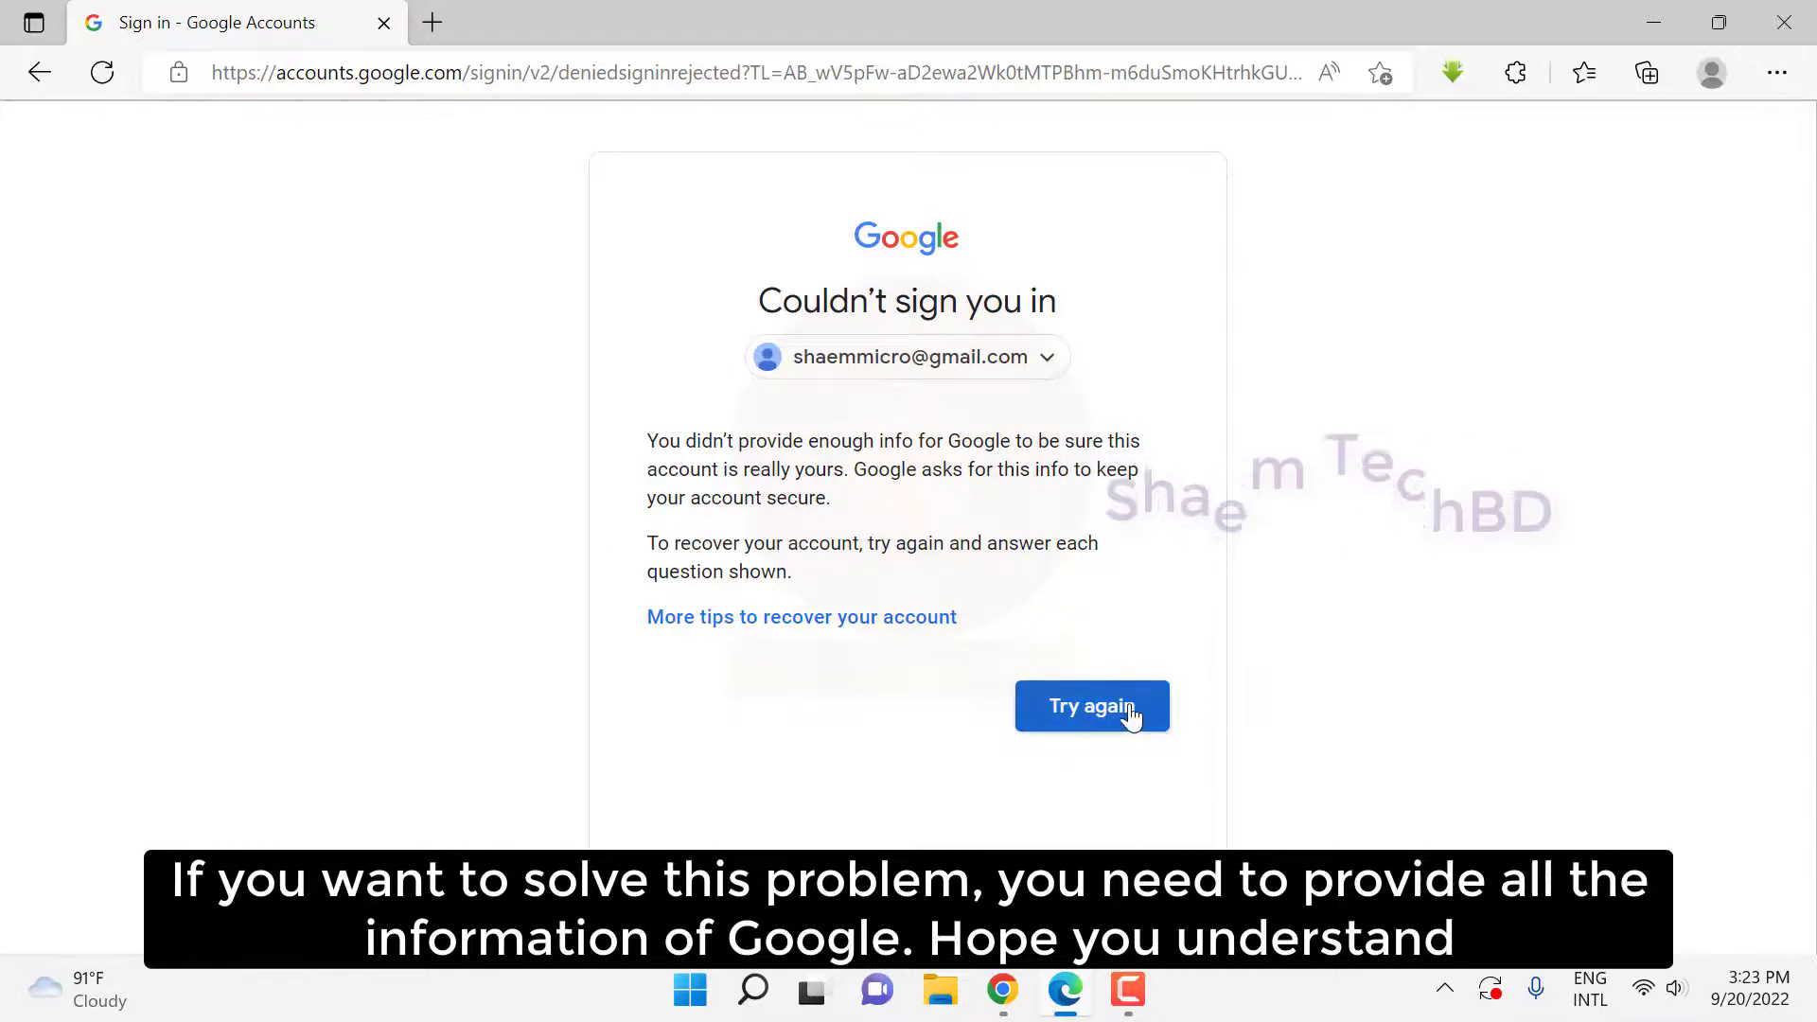
Retry from the 'Couldn't sign you in' page to return to the password prompt
click(1092, 706)
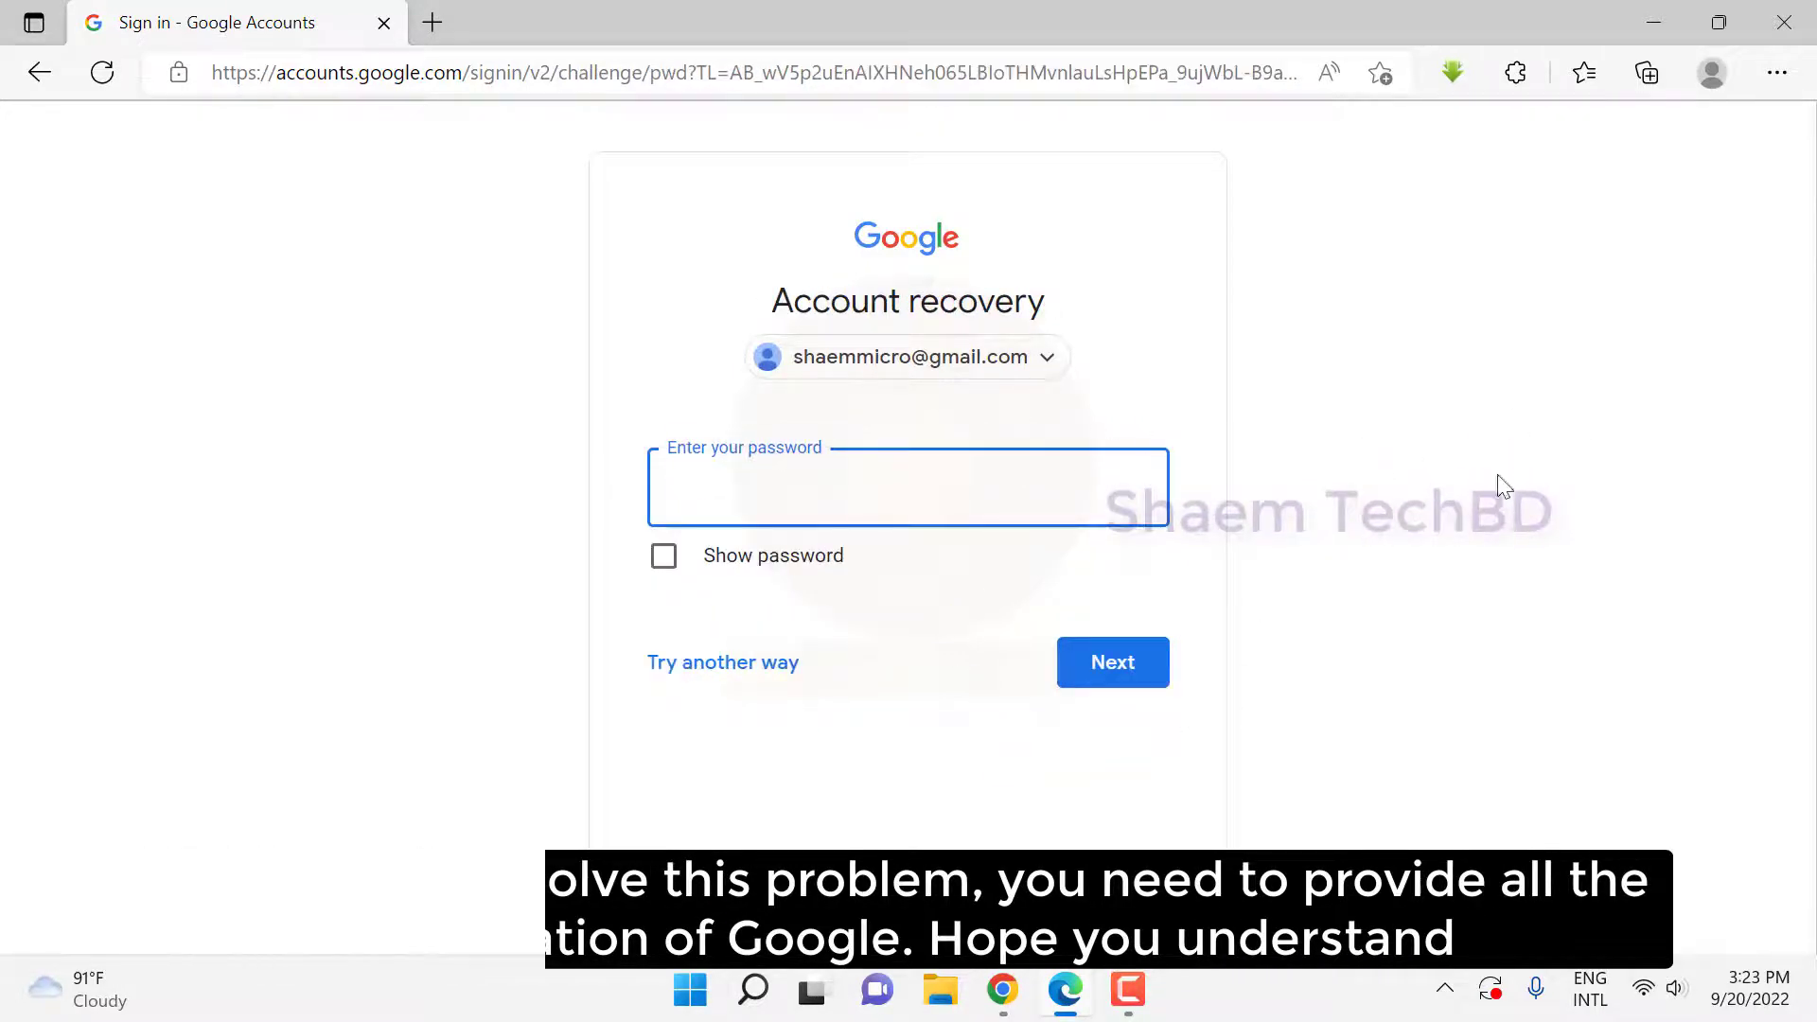